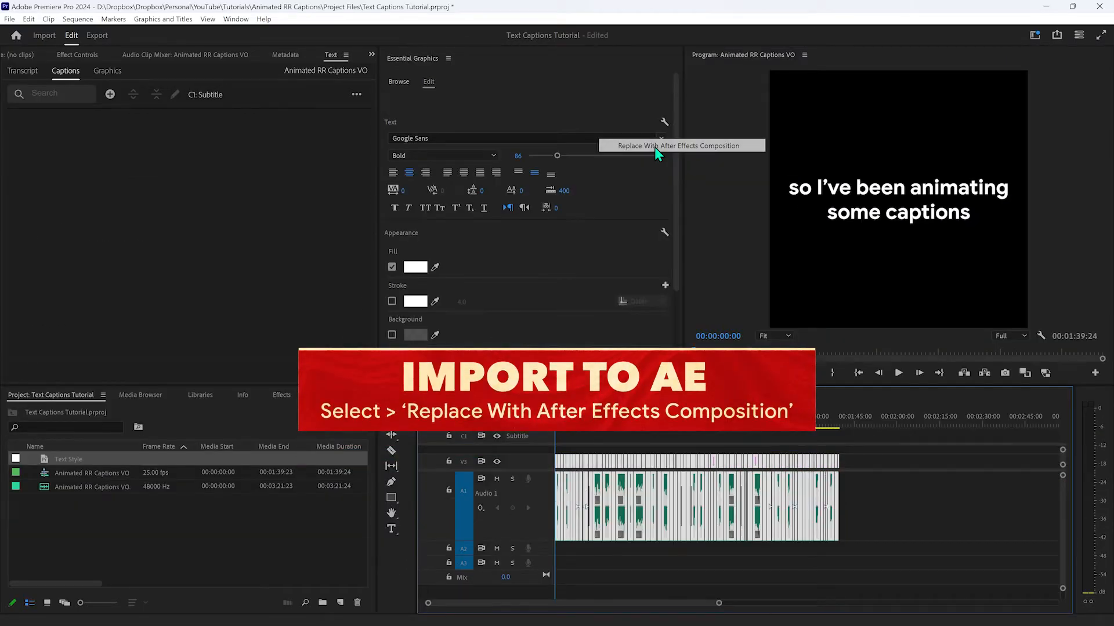
Step: Replace the Premiere Pro captions with a linked After Effects composition
left_click(677, 145)
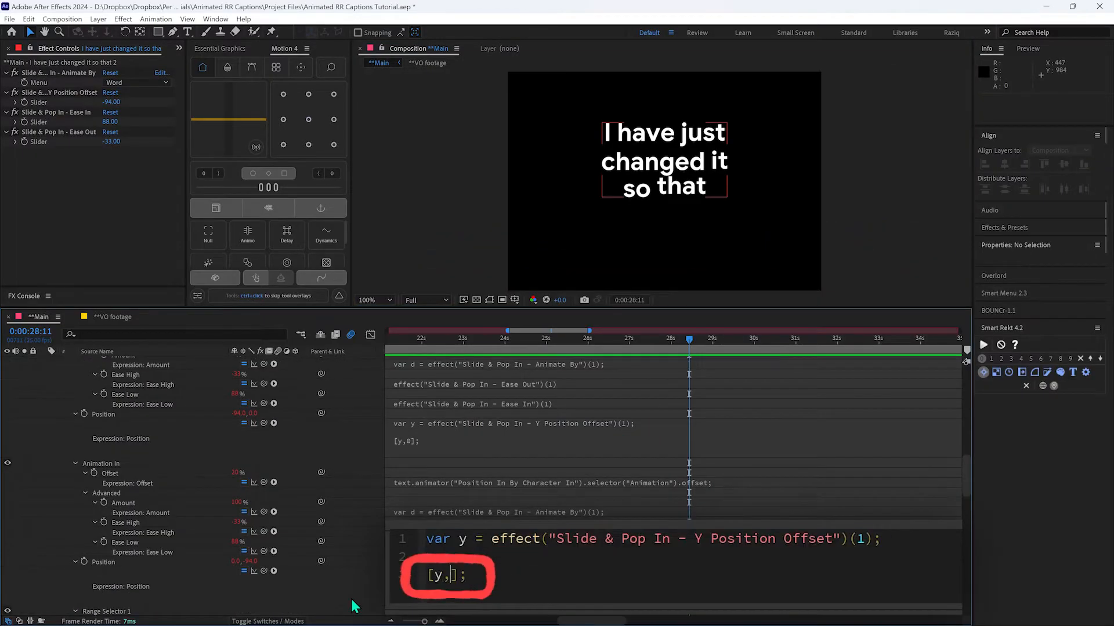
Step: Open the Text Captions Tutorial Linked Comp 04 tab in the timeline
left_click(158, 394)
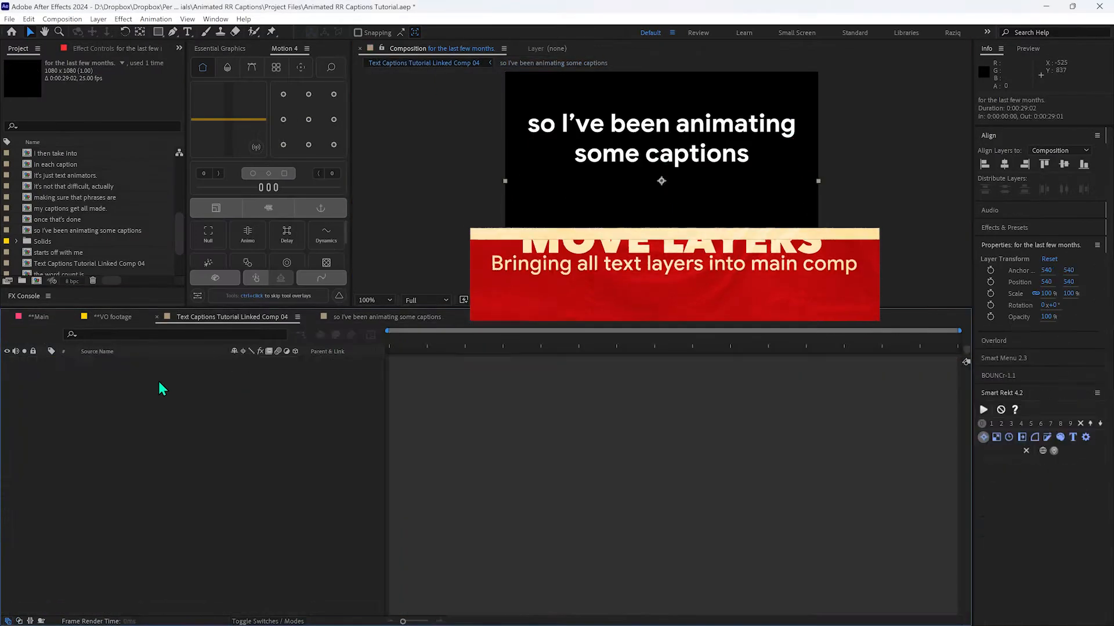
Step: Open the linked captions comp from the Project panel and select its caption text layers
double_click(73, 187)
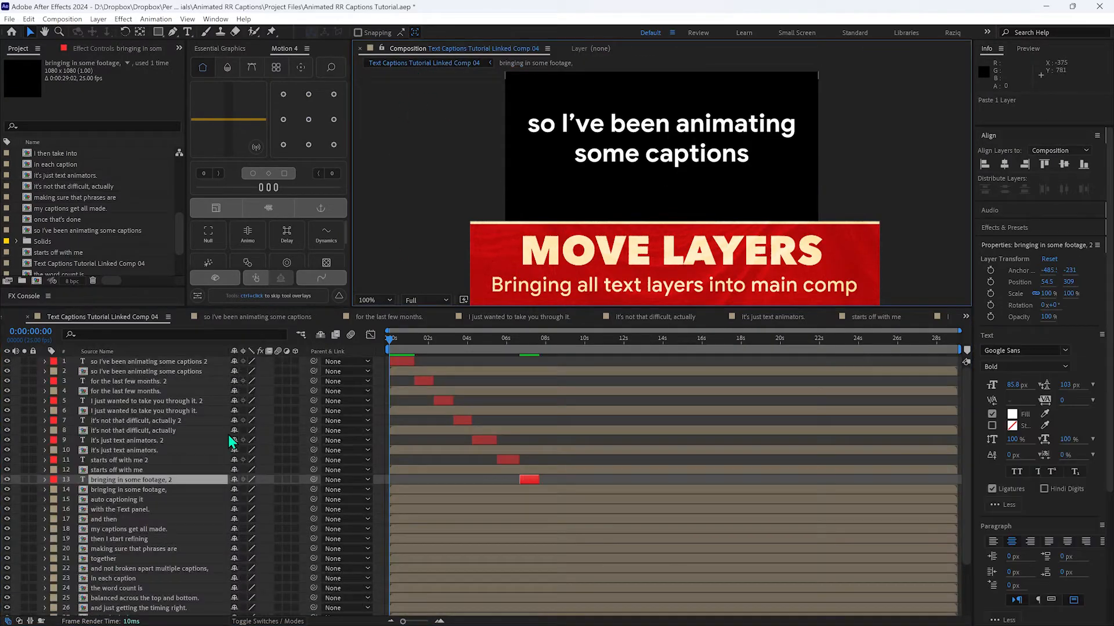
left_click(142, 538)
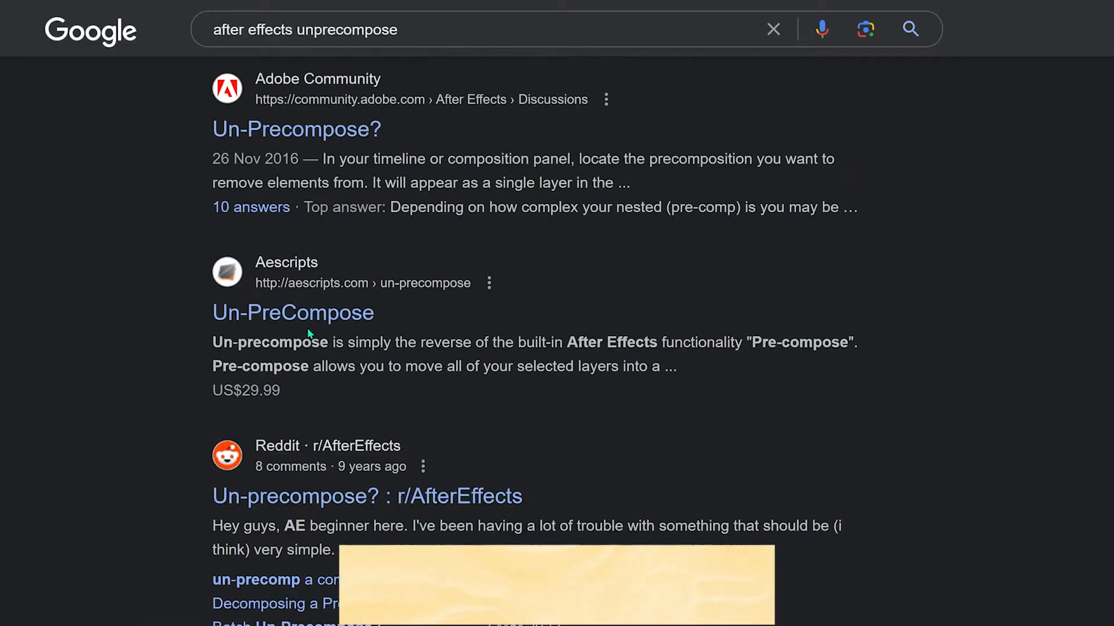
Step: Open the aescripts Un-PreCompose result and scroll through its product page
left_click(292, 313)
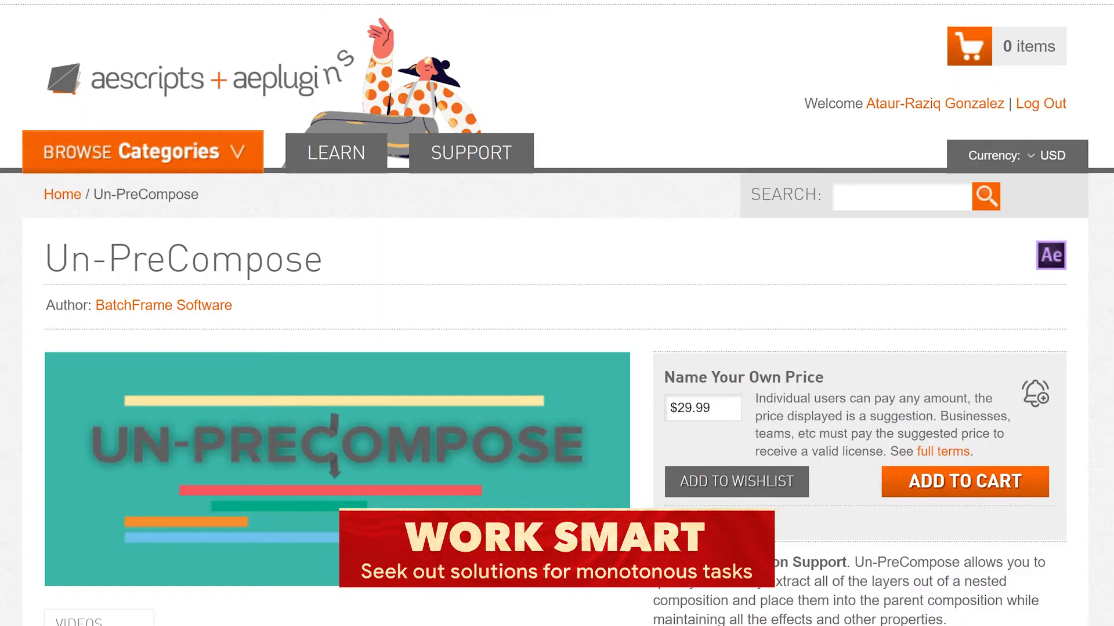
scroll("down", 3)
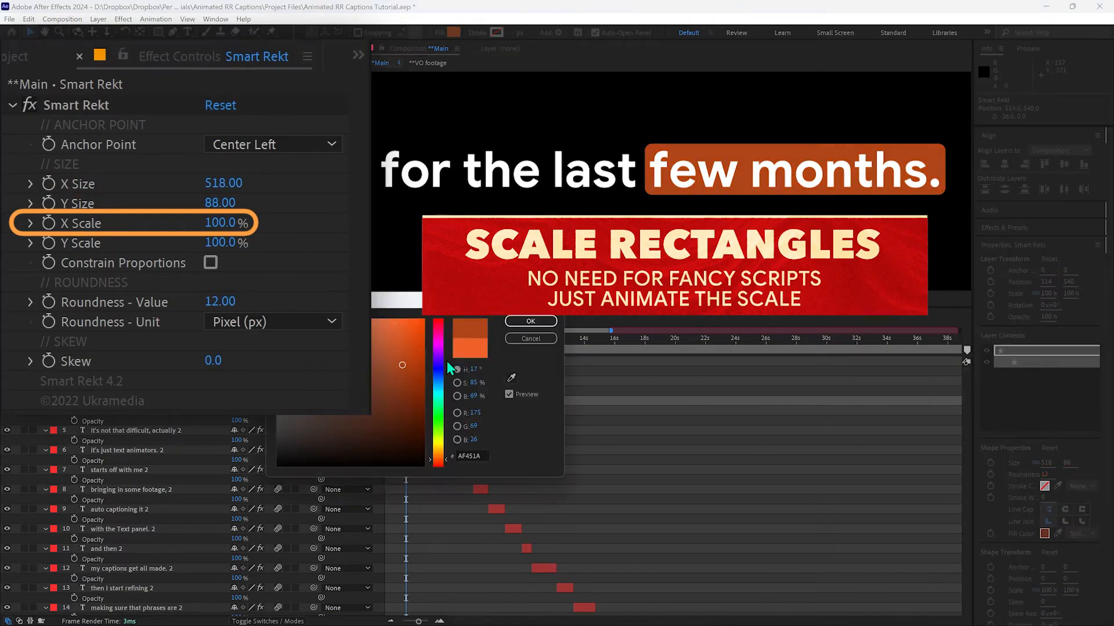
Step: Confirm the red fill colour for the highlight rectangle behind 'few months.'
left_click(528, 321)
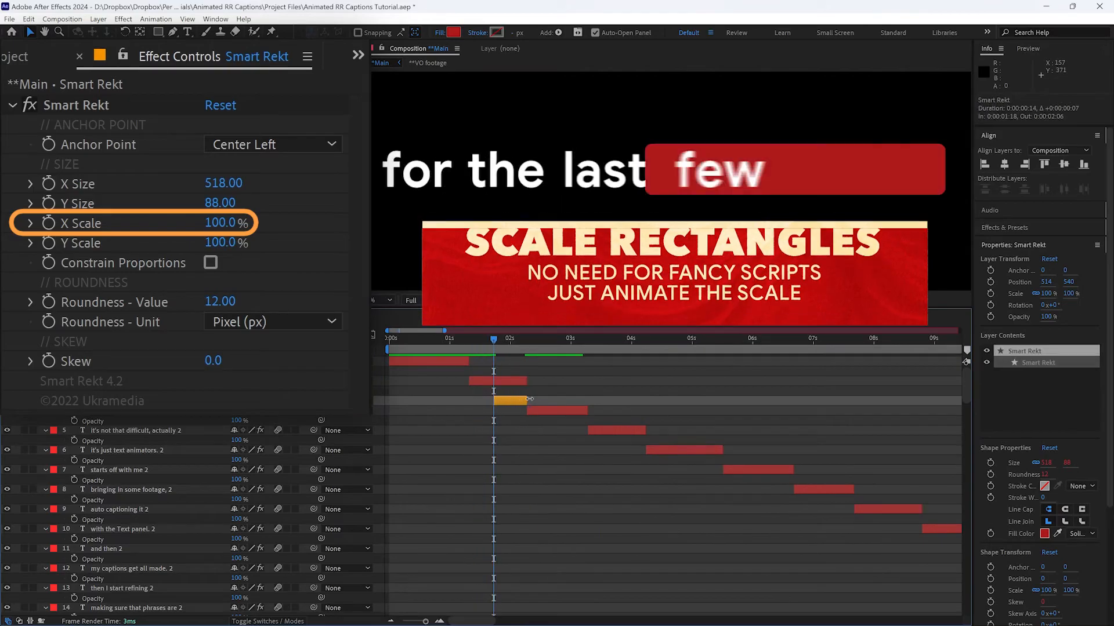